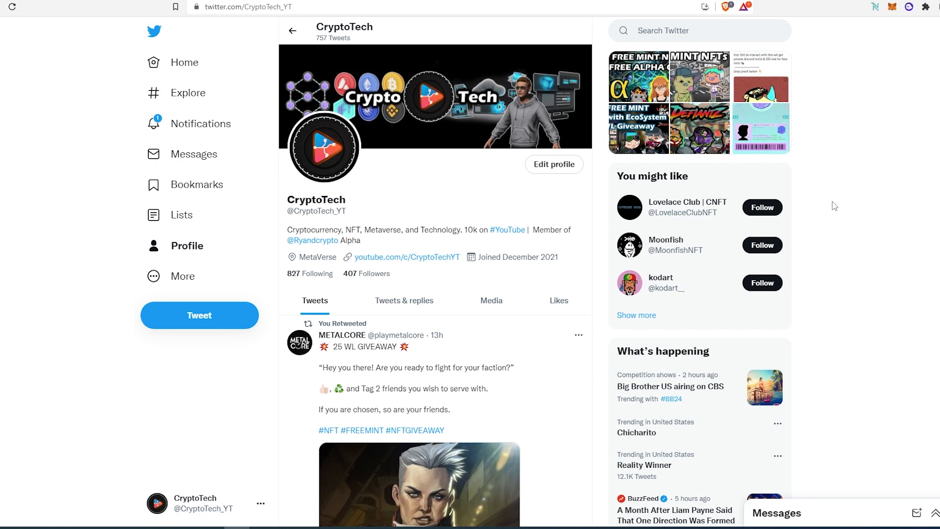
mouse_move(74, 82)
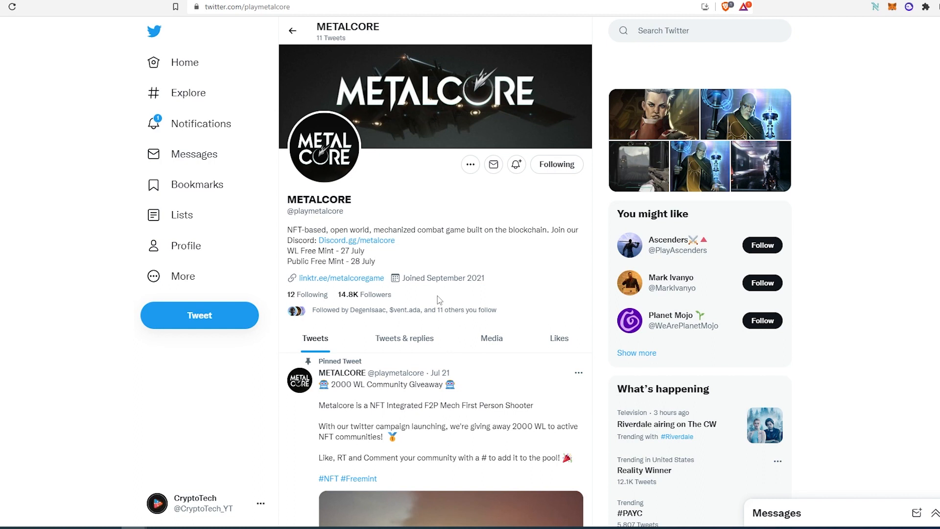
mouse_move(389, 261)
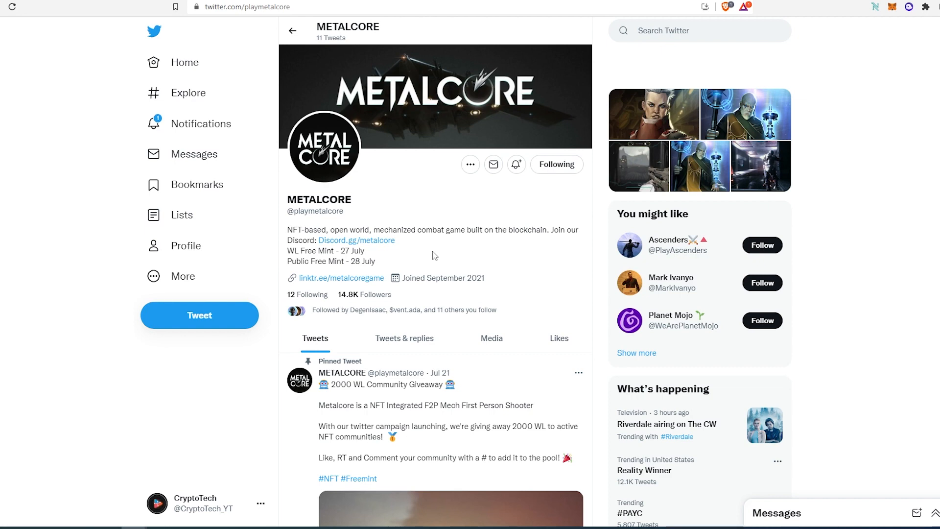
Scroll down the METALCORE profile to its 25 WL giveaway tweet.
scroll(down, 3)
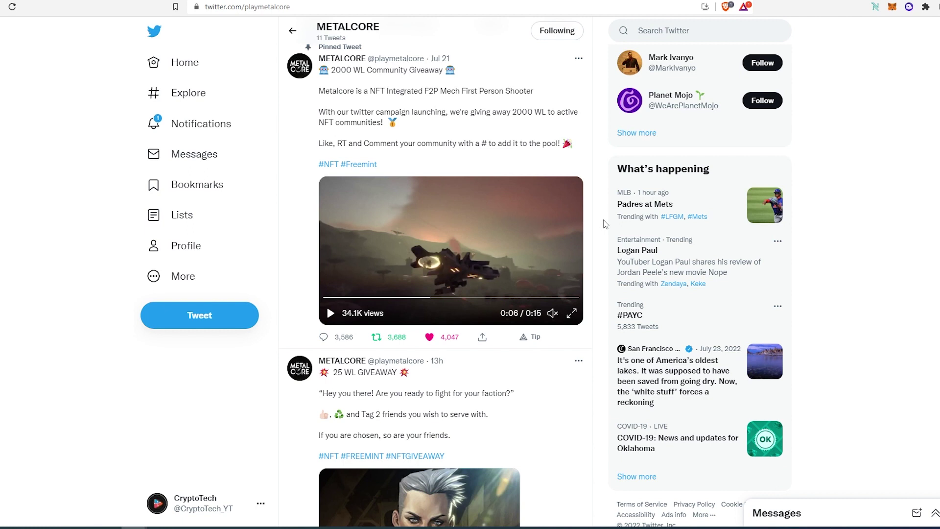
scroll(down, 3)
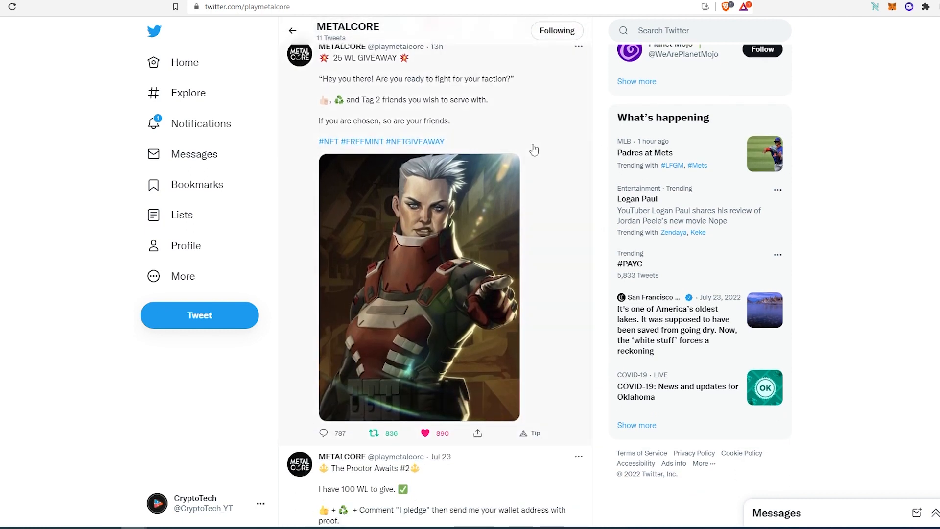
mouse_move(456, 101)
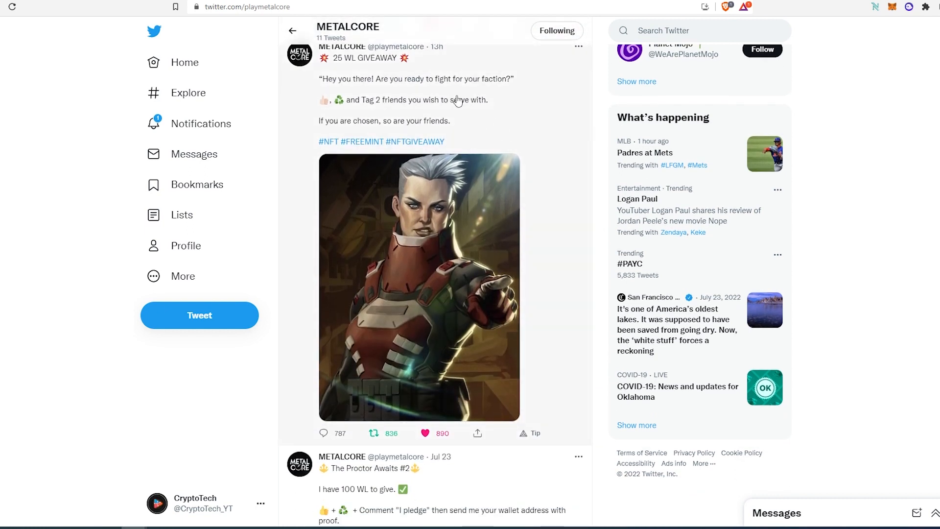
mouse_move(345, 71)
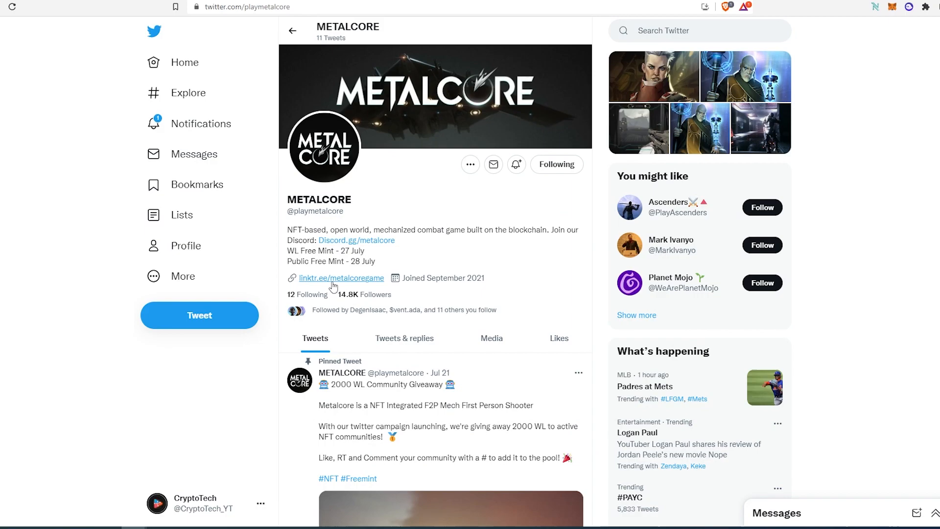
Open METALCORE's Linktree page from the linktr.ee/metalcoregame link in its bio.
click(341, 278)
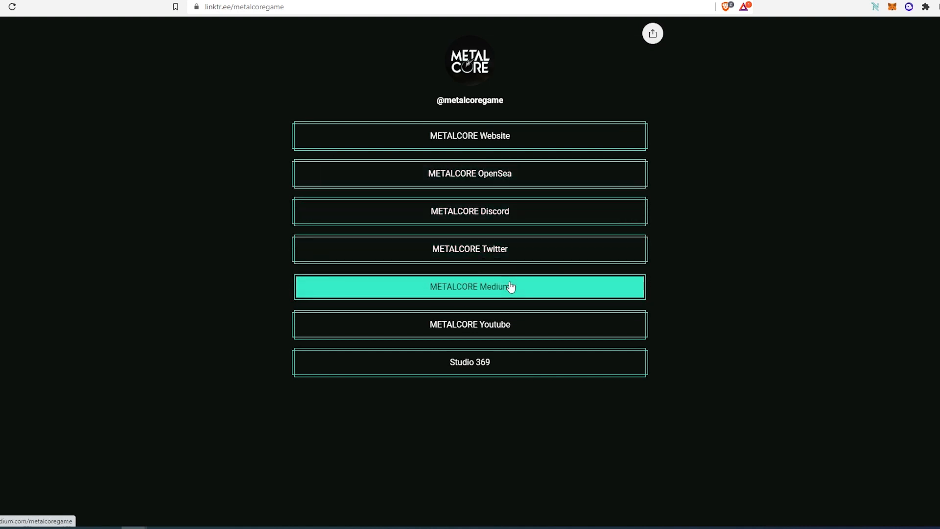
mouse_move(586, 303)
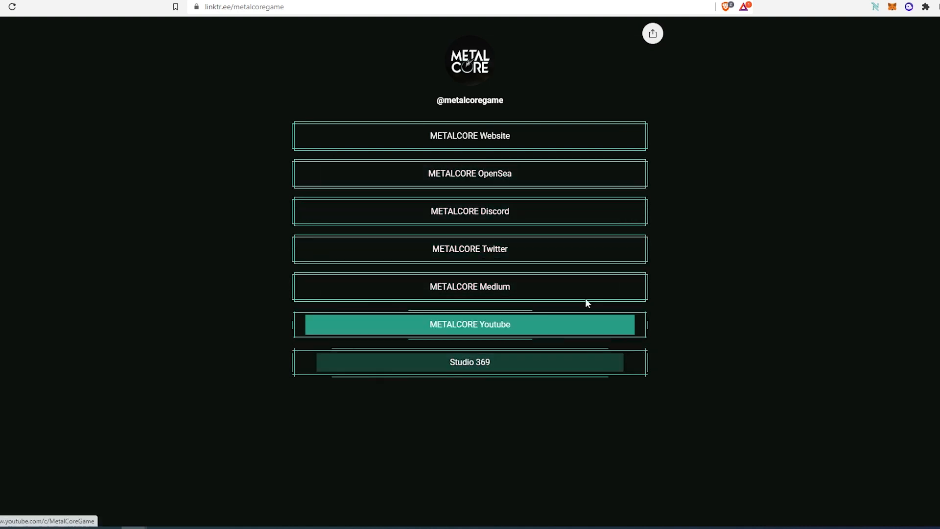
Open the METALCORE website, read its Welcome section, then go to the IDENTITIES Twitter profile.
click(471, 135)
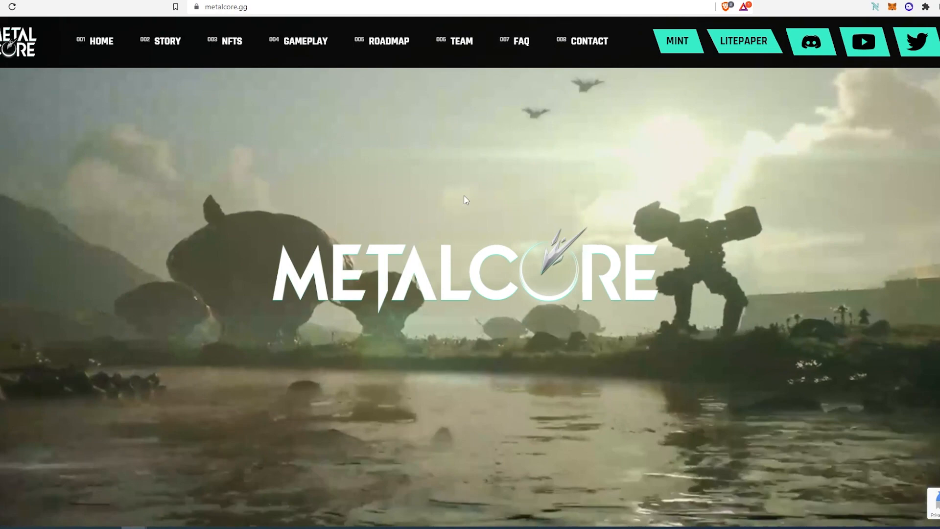
scroll(down, 3)
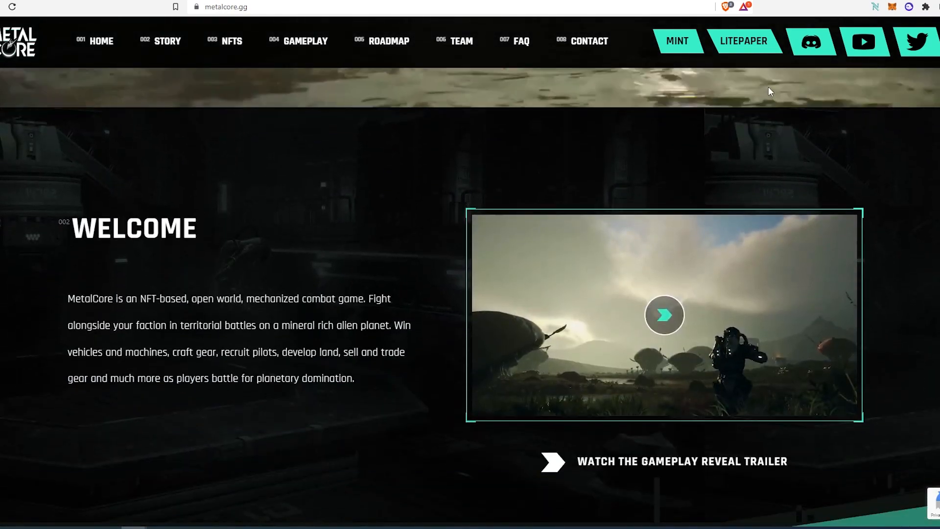
scroll(down, 3)
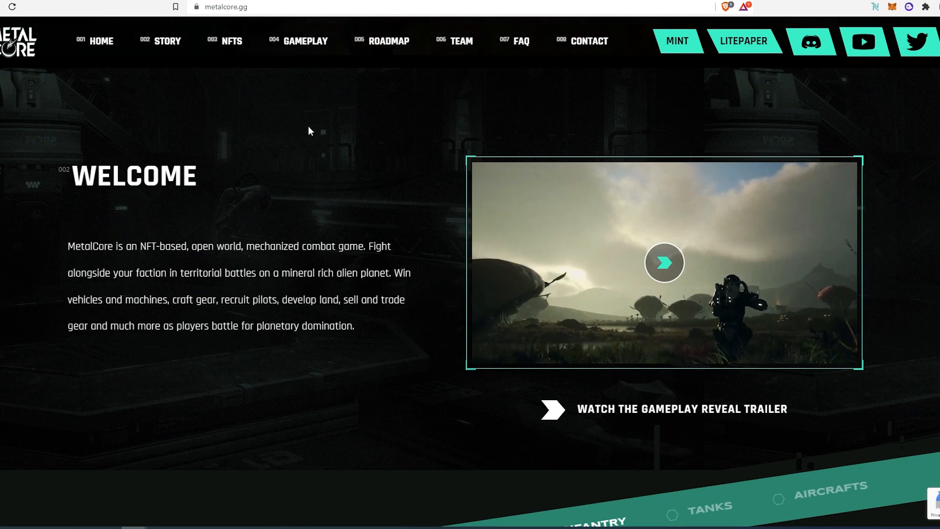
click(919, 41)
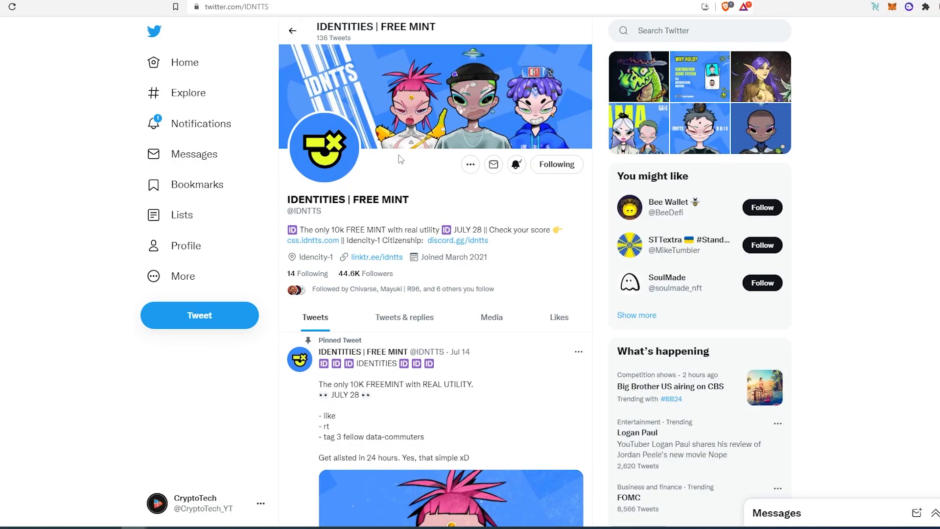
mouse_move(331, 235)
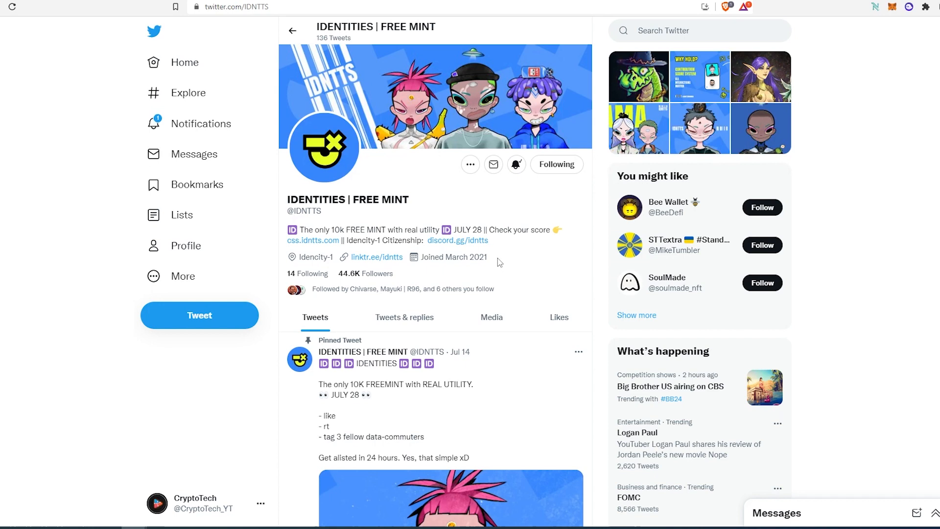
mouse_move(494, 273)
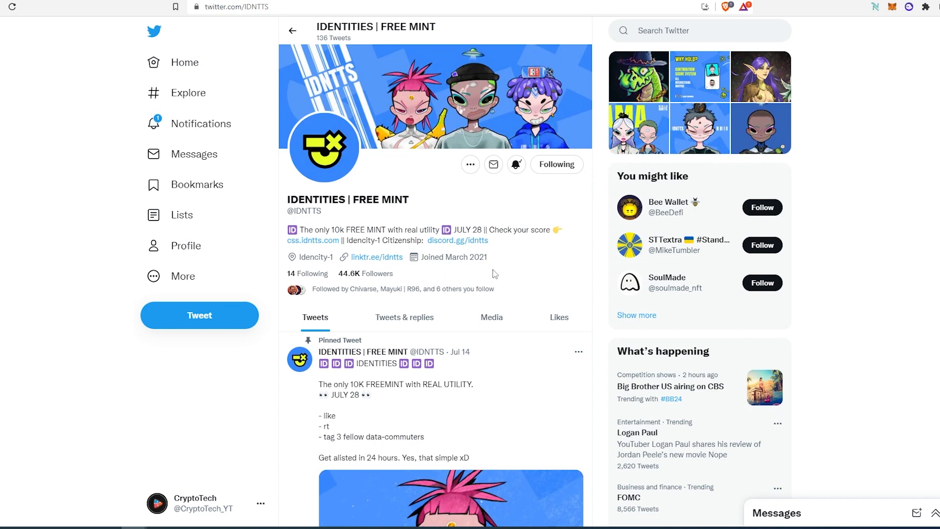
Scroll through the IDENTITIES pinned free-mint tweet and retweeted whitelist giveaway.
scroll(down, 3)
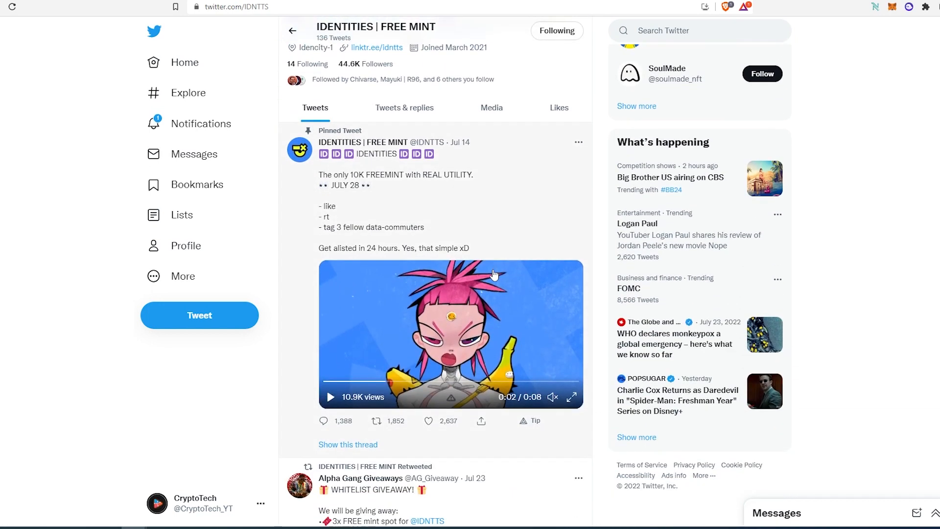
mouse_move(502, 229)
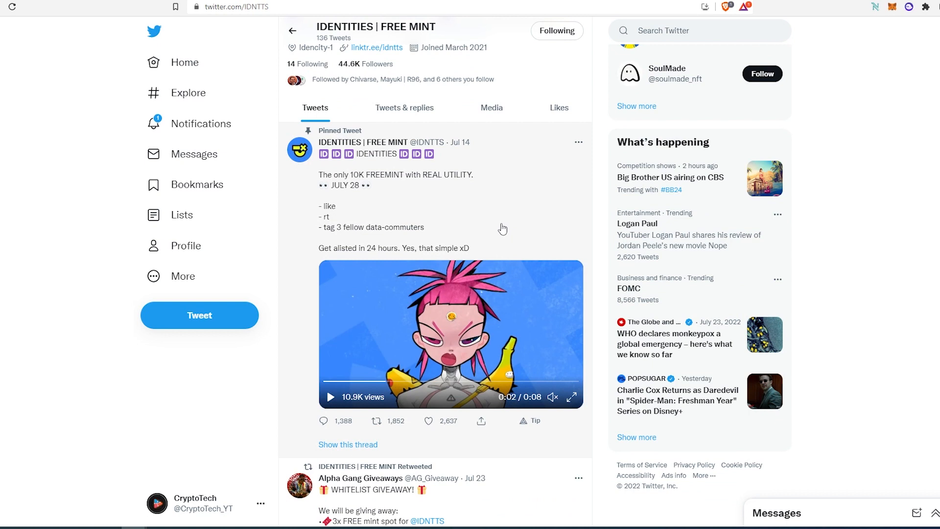
scroll(down, 3)
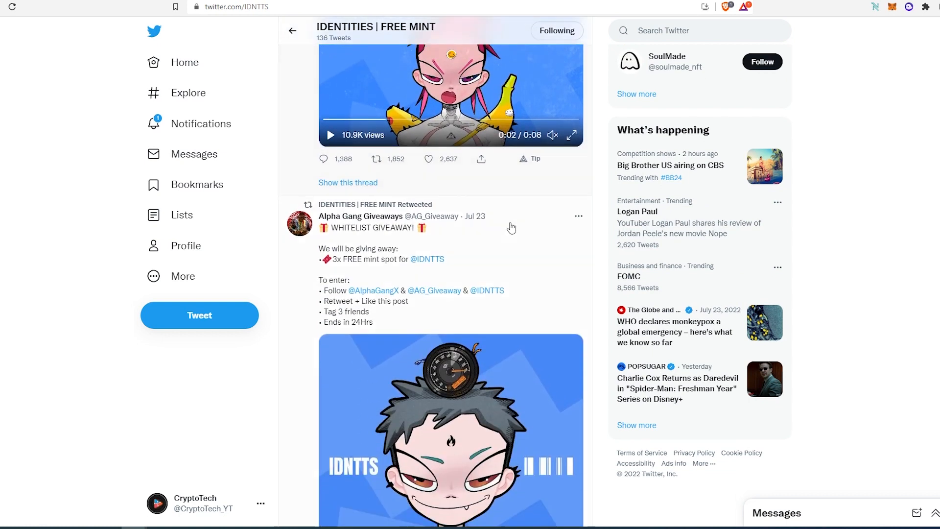
scroll(down, 3)
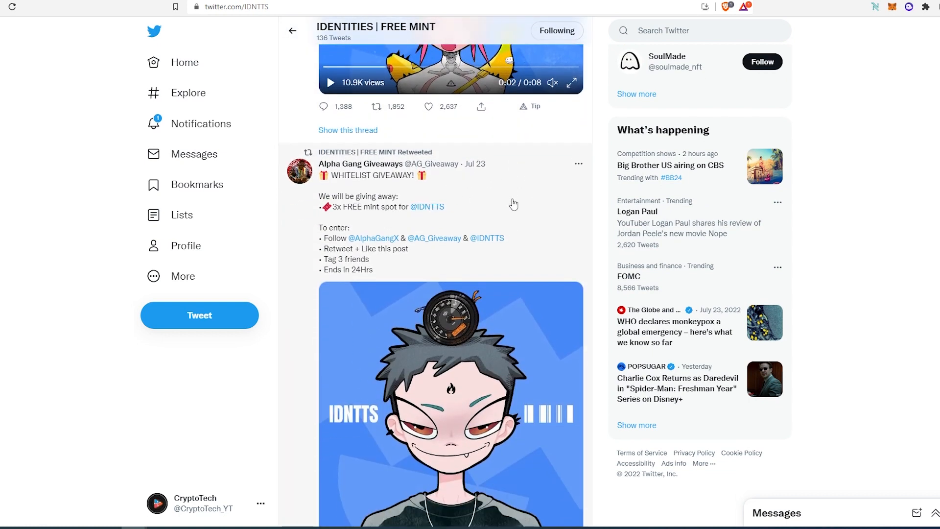
scroll(down, 3)
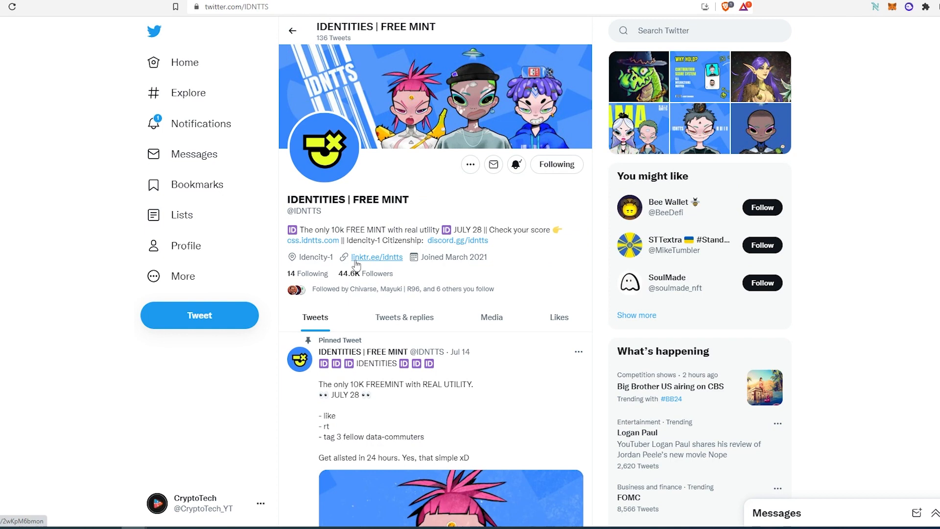
mouse_move(458, 230)
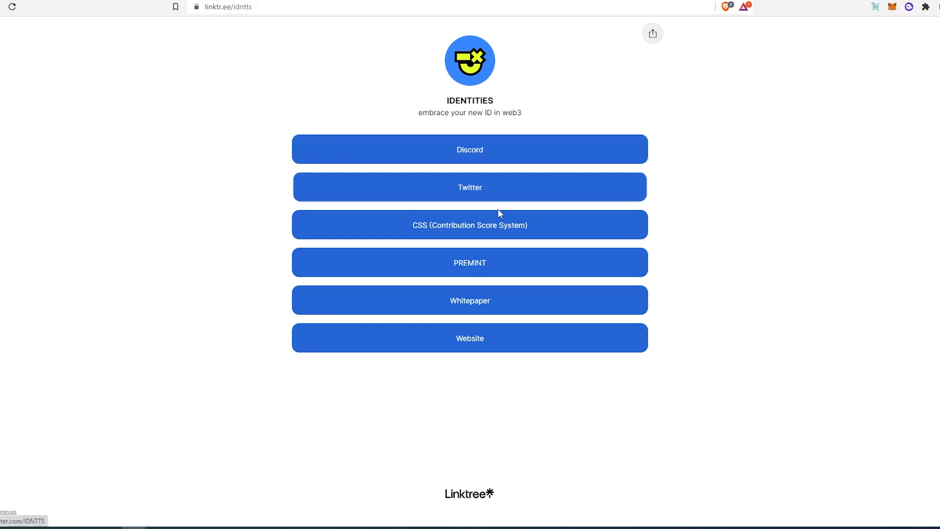
mouse_move(478, 262)
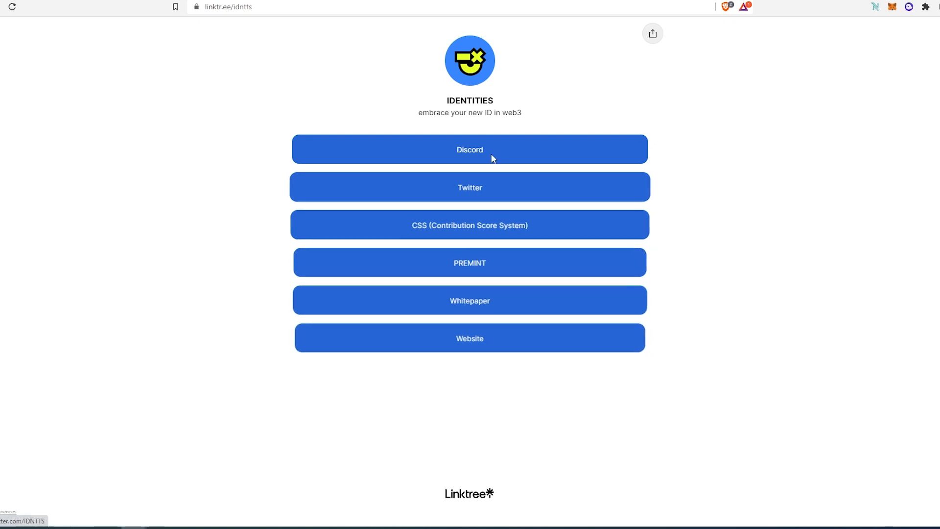
Open the Contribution Score System whitepaper page from the IDENTITIES Linktree.
click(469, 225)
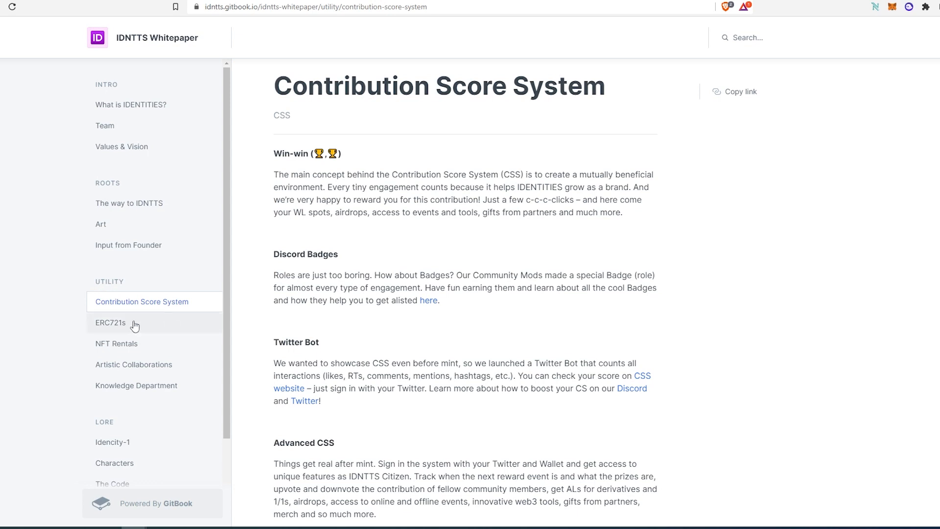
mouse_move(502, 161)
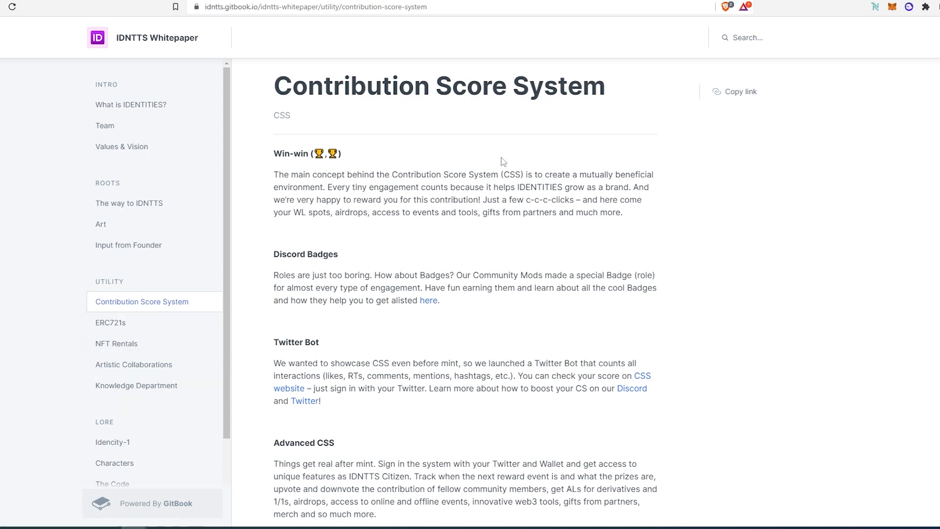
mouse_move(539, 54)
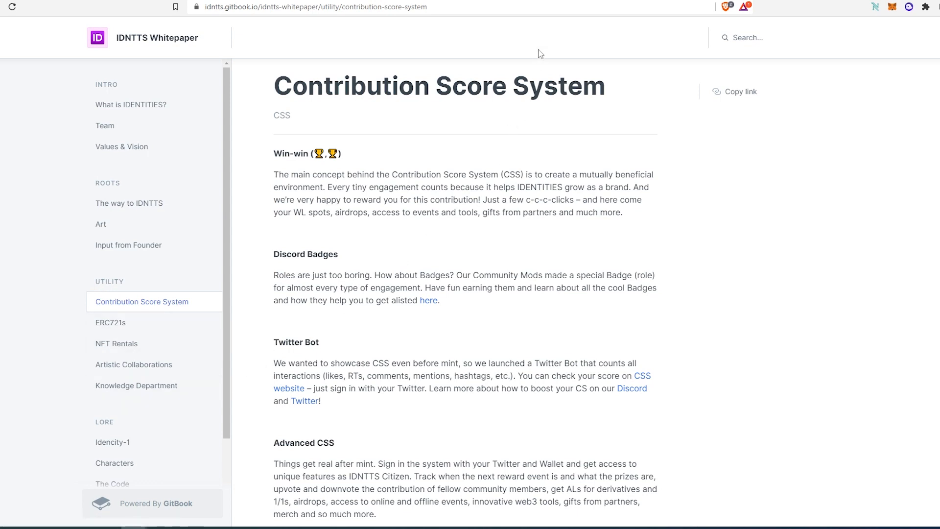
mouse_move(558, 2)
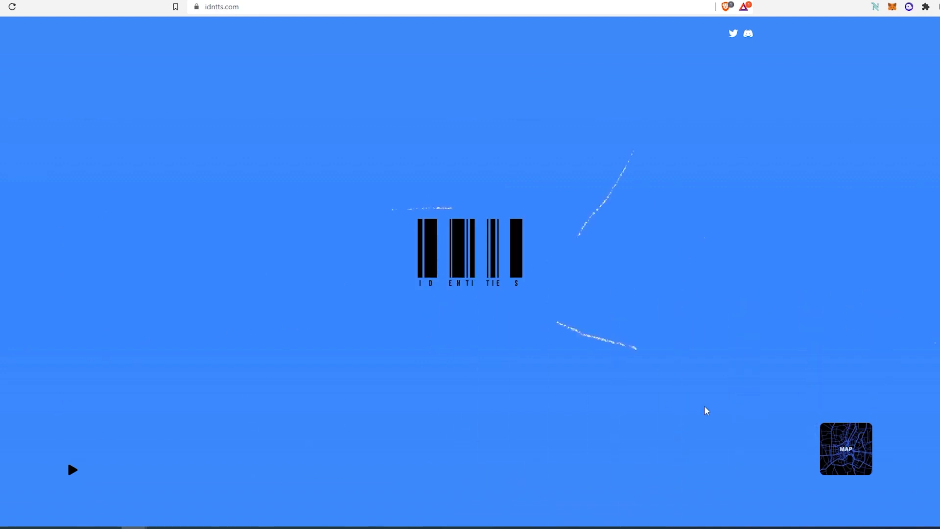
Enter the IDENTITIES site, allow the retinal scan, and acknowledge the Identification Failed message.
click(469, 250)
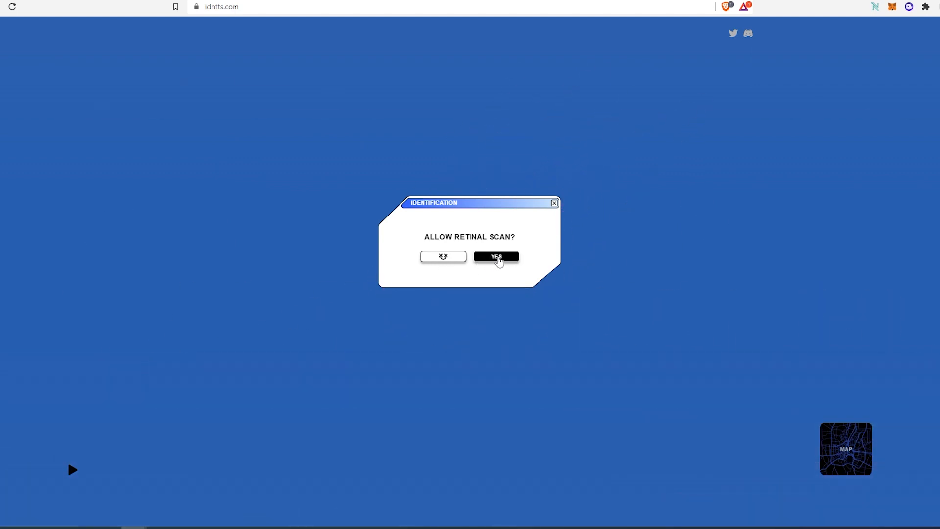
mouse_move(491, 265)
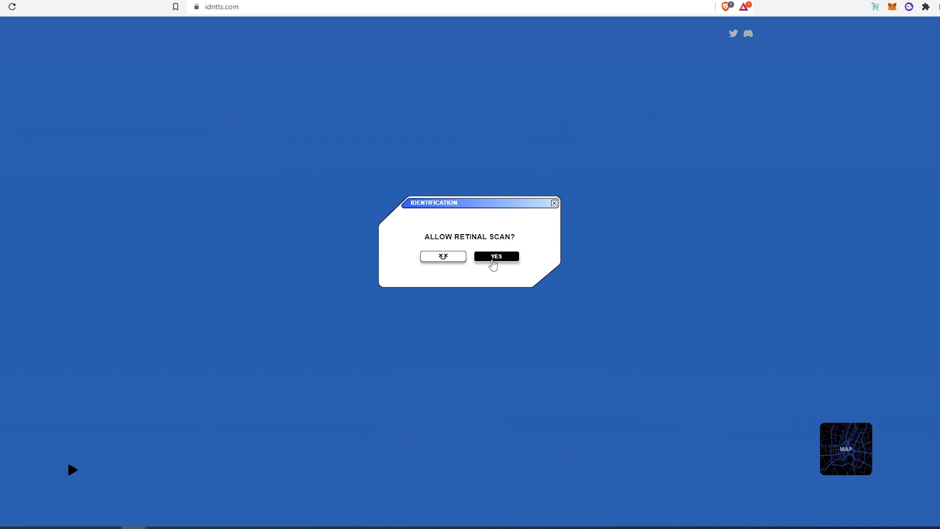
click(495, 256)
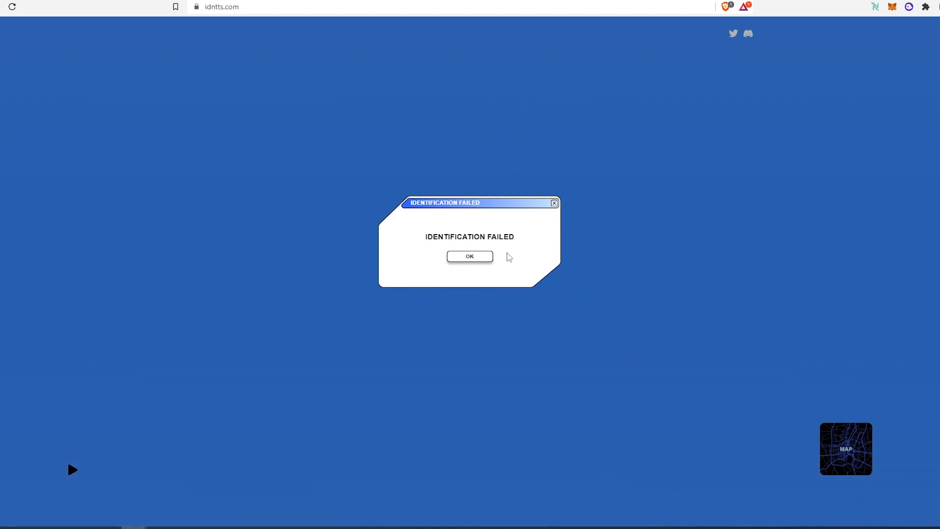
click(470, 257)
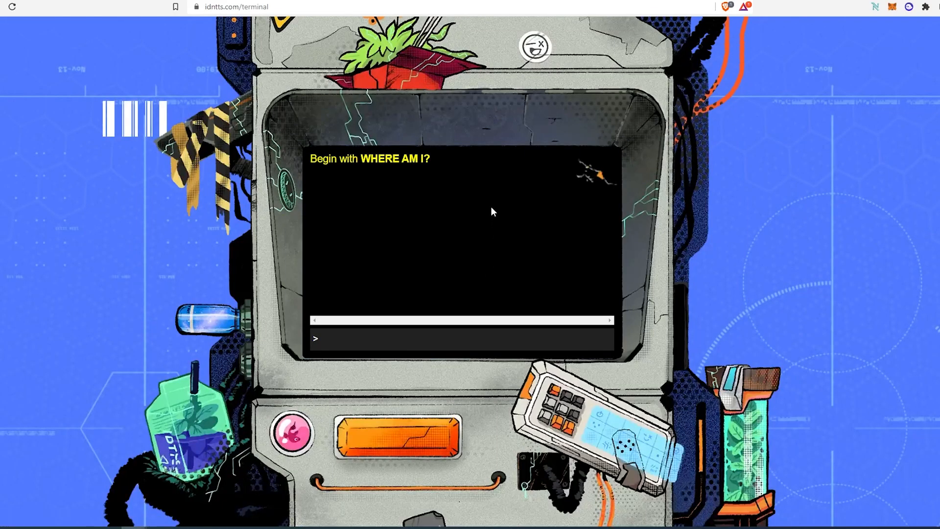
mouse_move(384, 136)
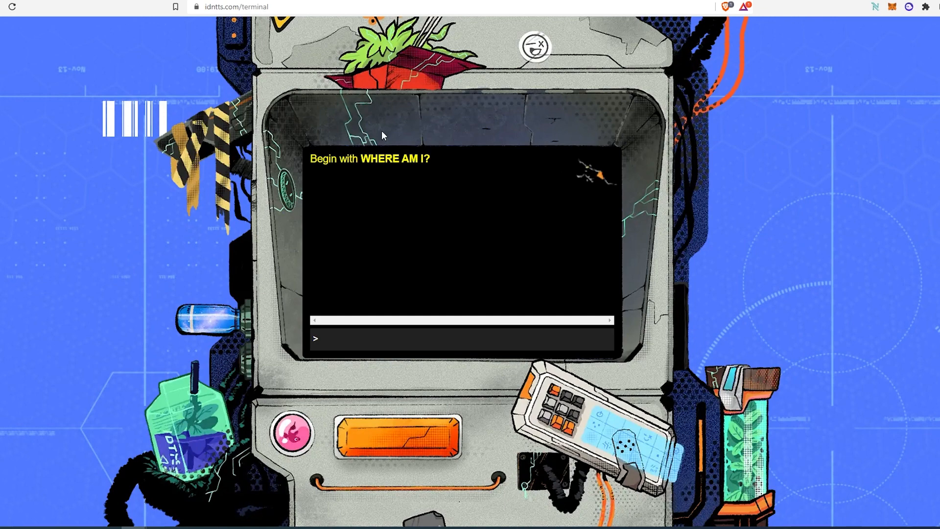
mouse_move(430, 361)
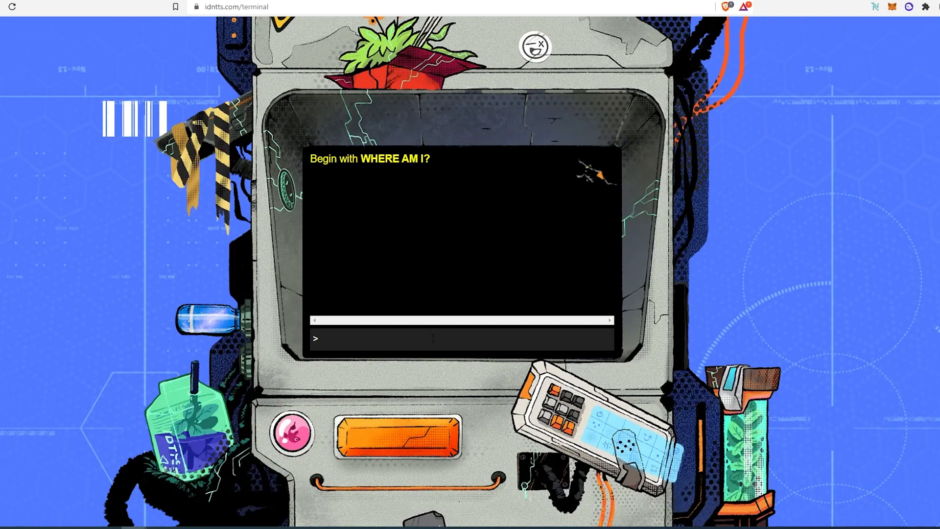
mouse_move(438, 307)
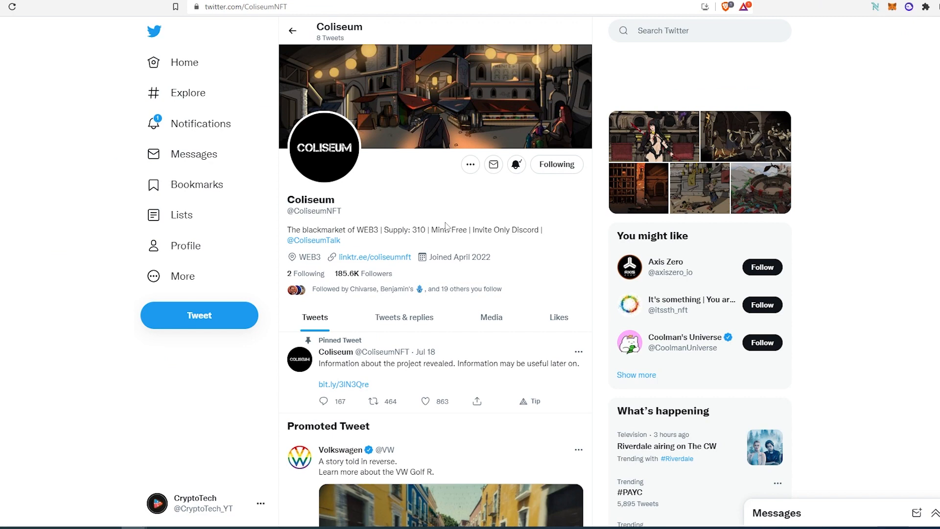
mouse_move(447, 221)
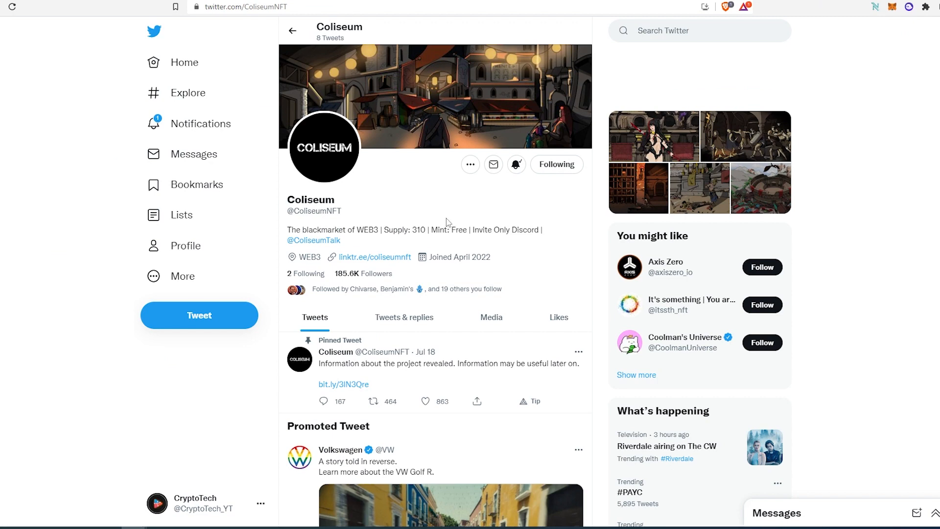
mouse_move(408, 283)
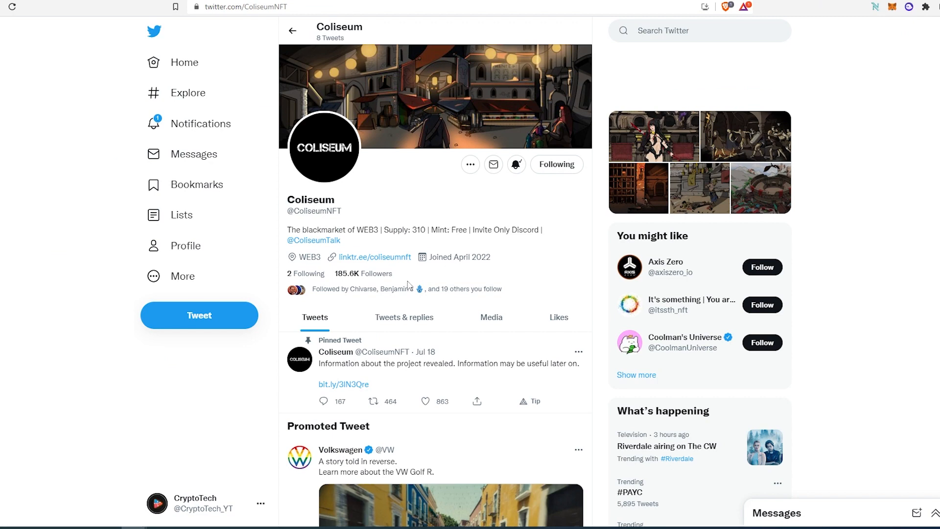
mouse_move(388, 241)
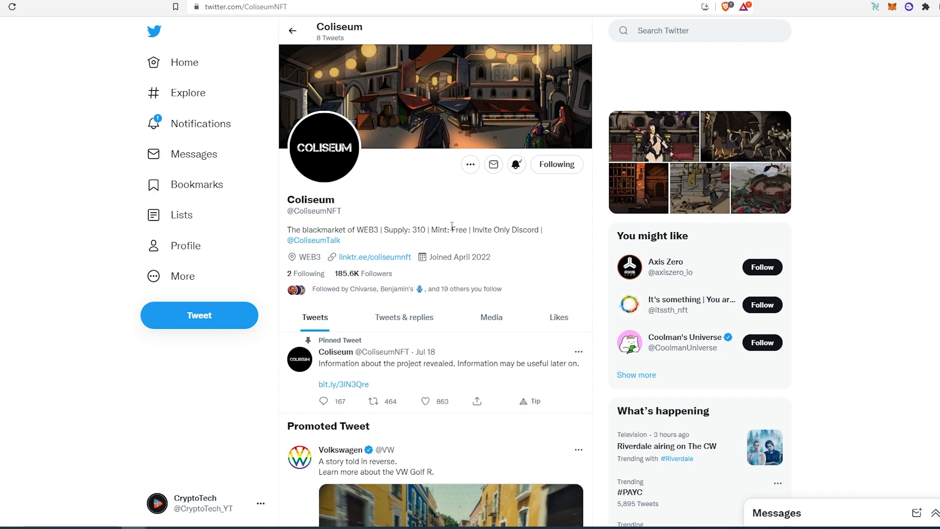
mouse_move(473, 229)
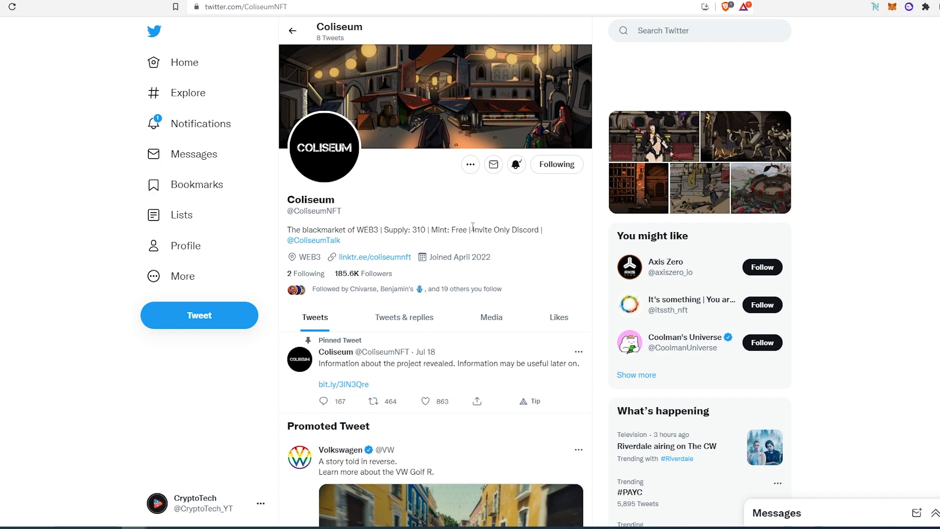
mouse_move(517, 243)
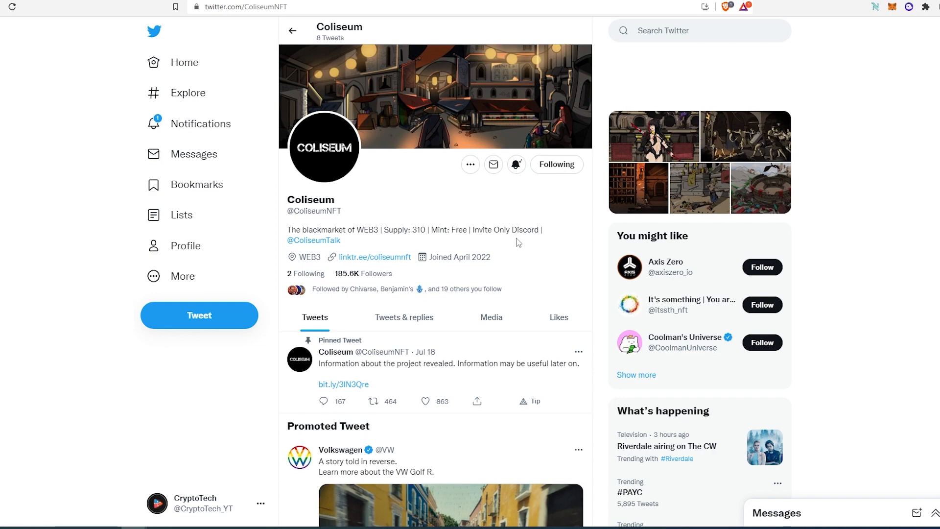
Browse Coliseum's tweets down to the Conqueror tweet, then open its linktr.ee/coliseumnft page.
scroll(down, 3)
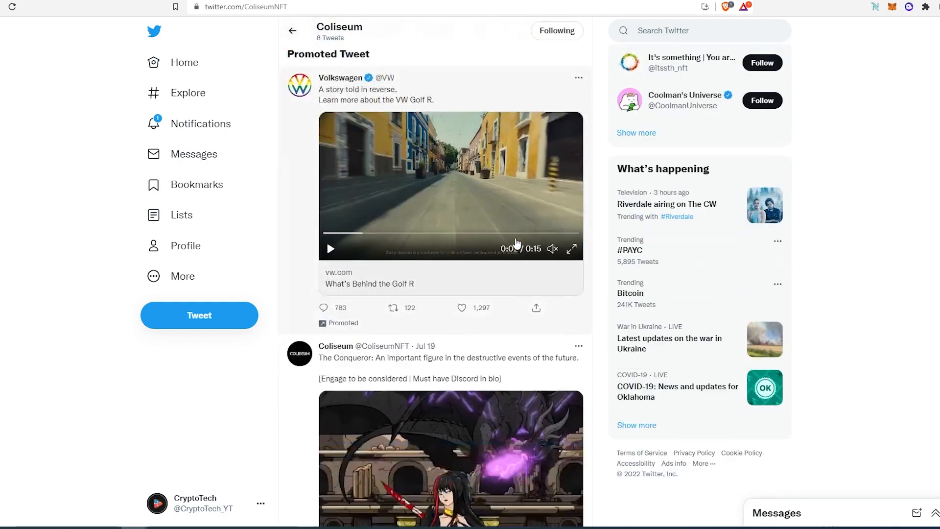
scroll(down, 3)
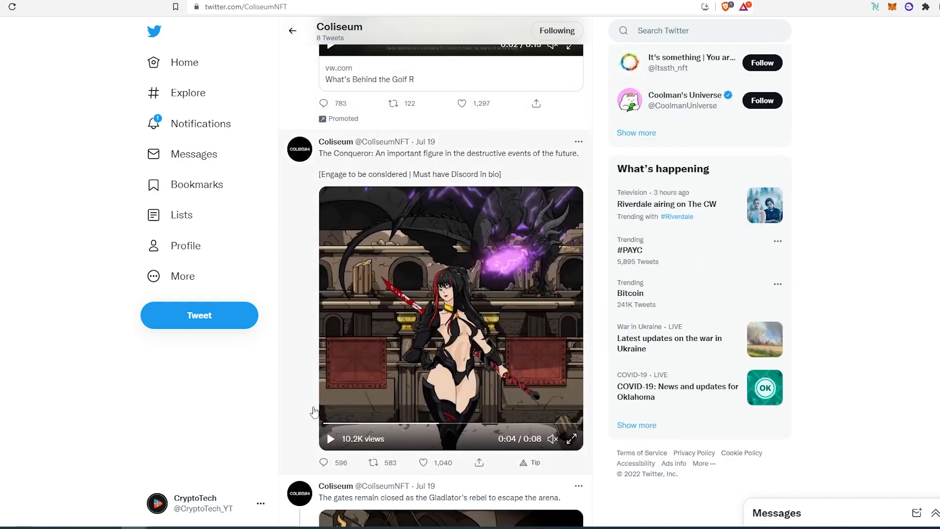
scroll(down, 3)
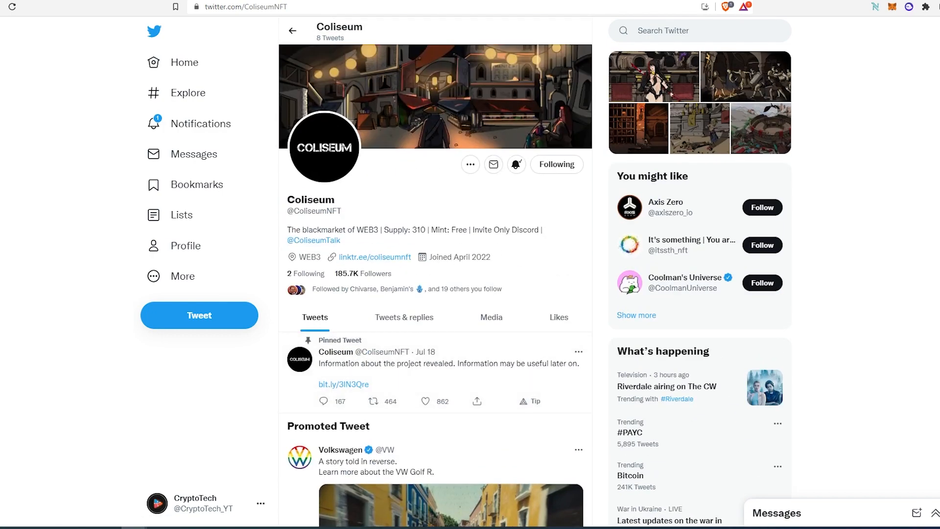
click(374, 257)
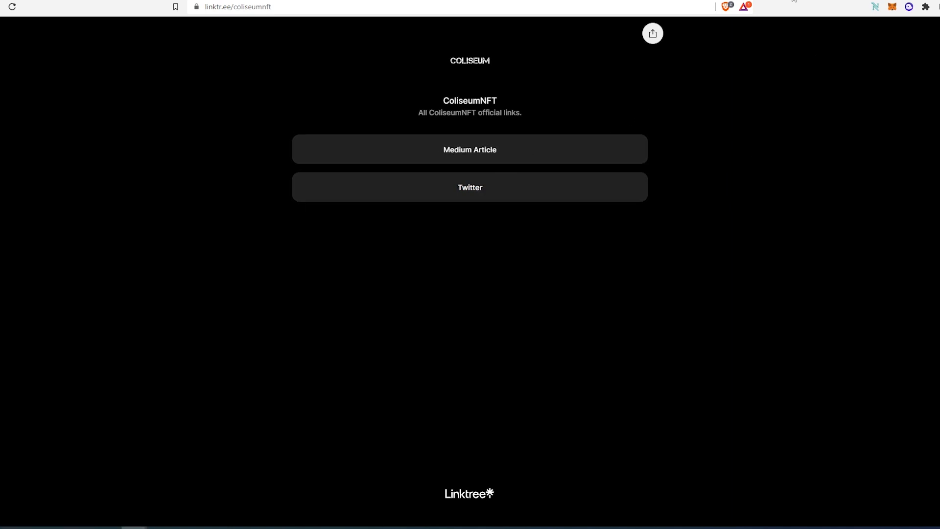
Open the ColiseumNFT Medium article and read its opening and utility sections.
click(470, 149)
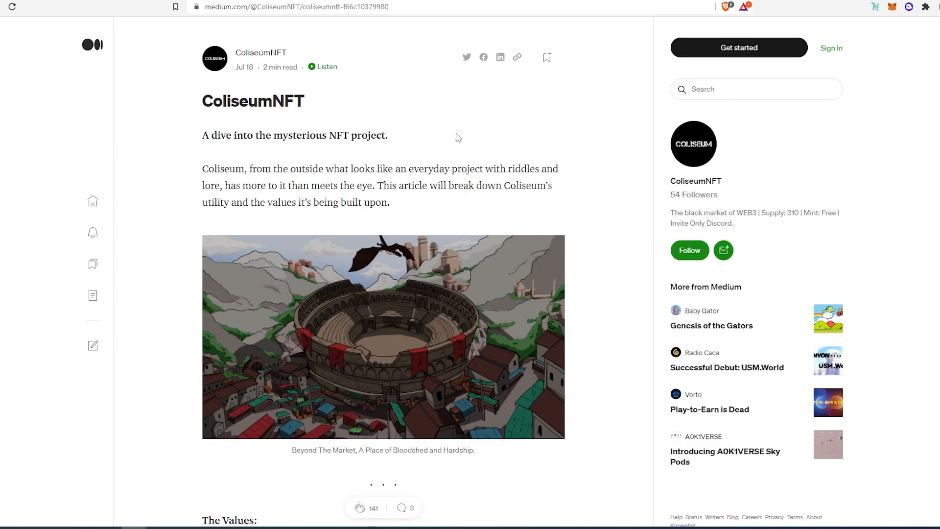
mouse_move(438, 137)
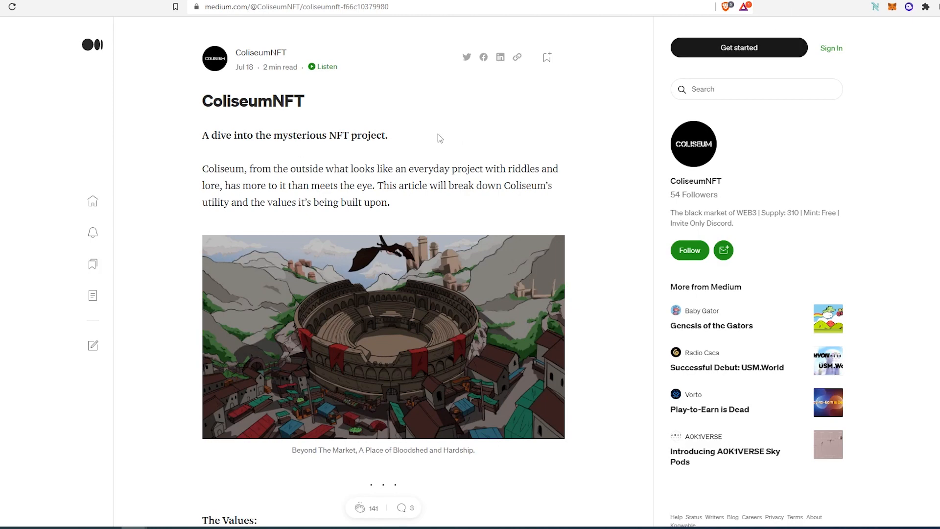
scroll(down, 3)
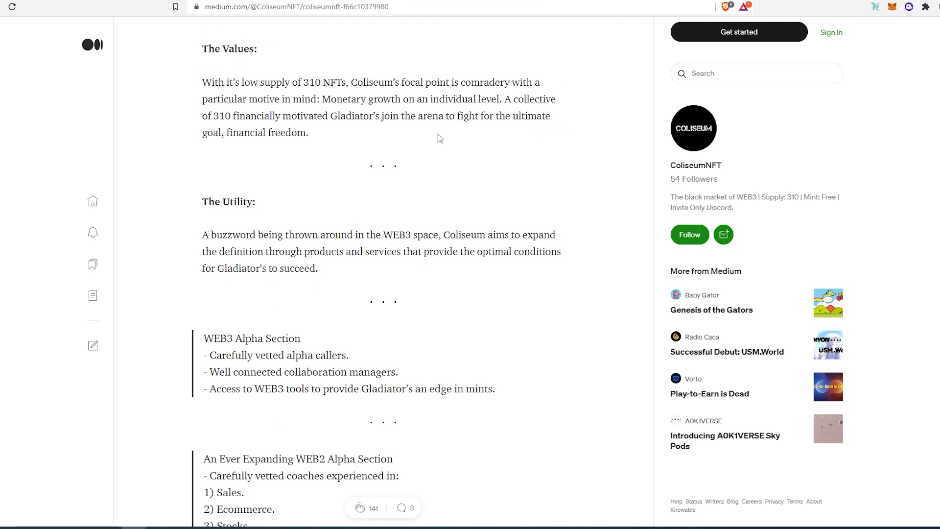
scroll(down, 3)
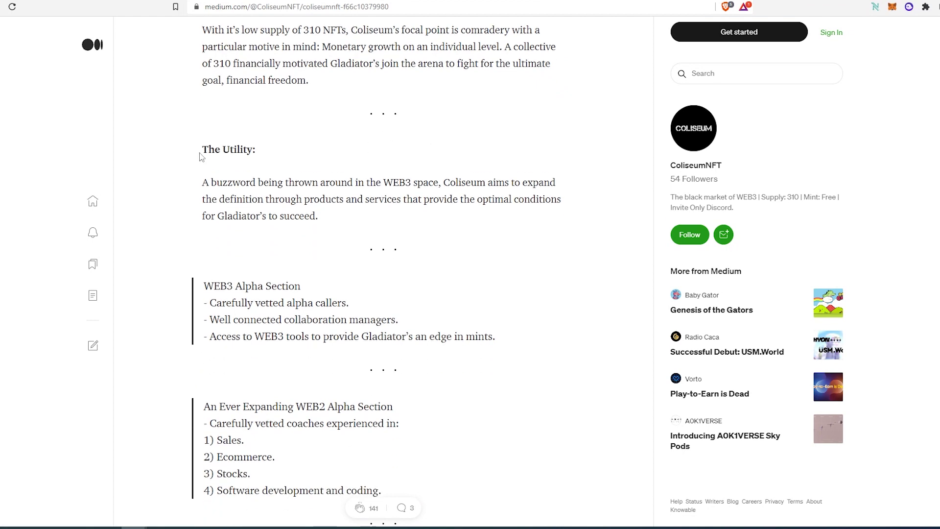
scroll(down, 3)
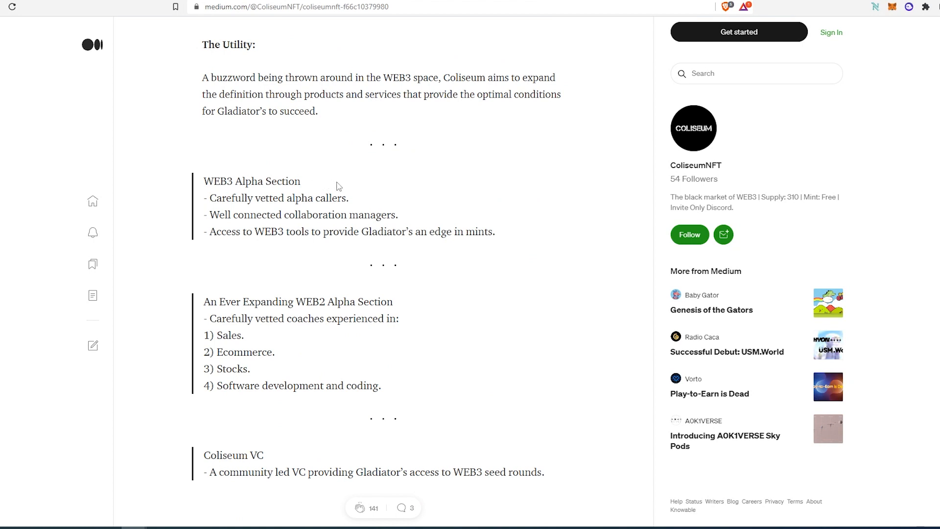
mouse_move(314, 184)
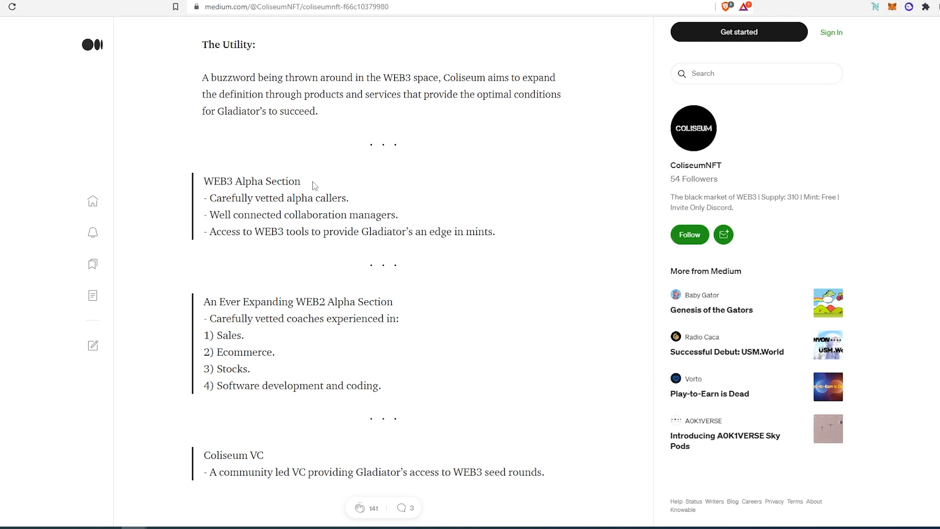
mouse_move(198, 237)
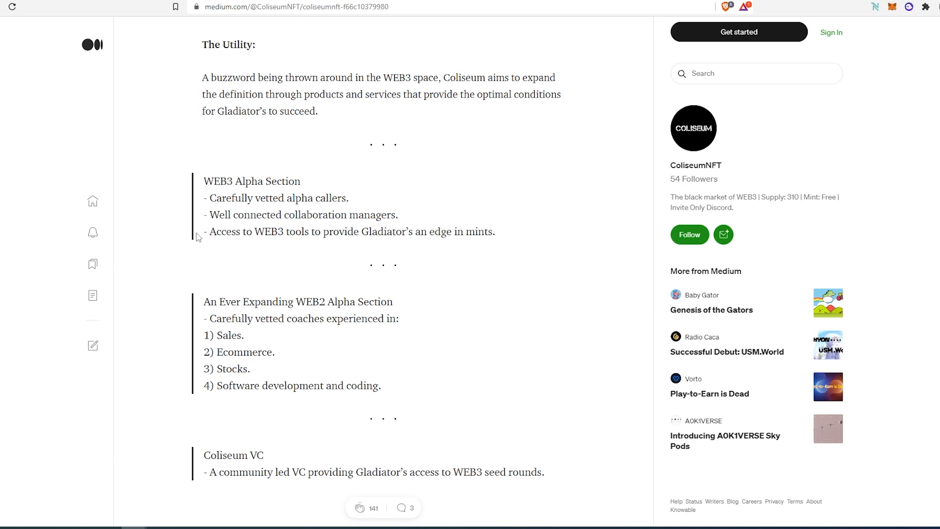
mouse_move(432, 354)
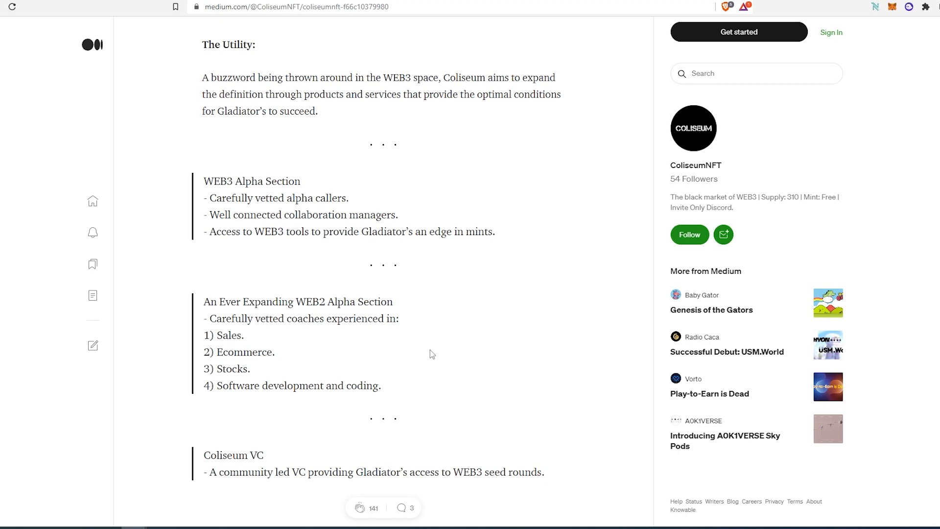
mouse_move(387, 304)
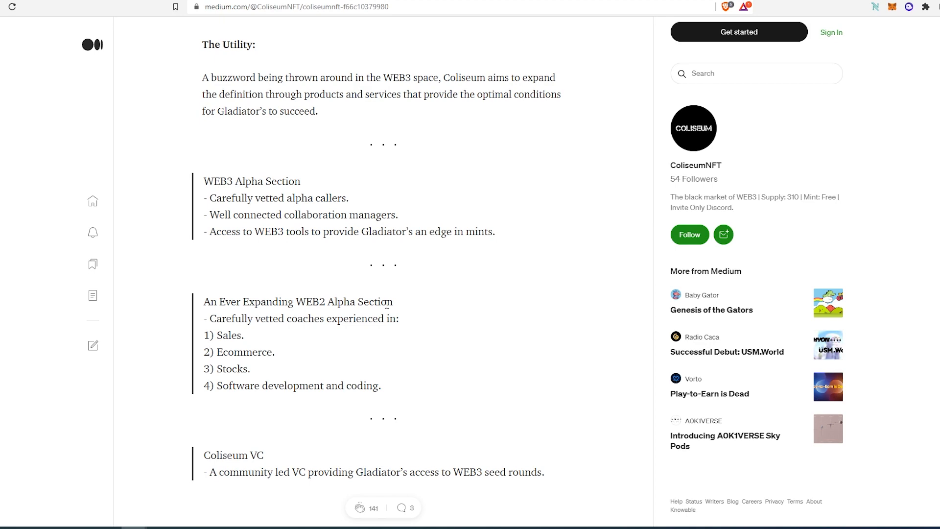
Read down the article to its FAQ about whitelist spots.
scroll(down, 3)
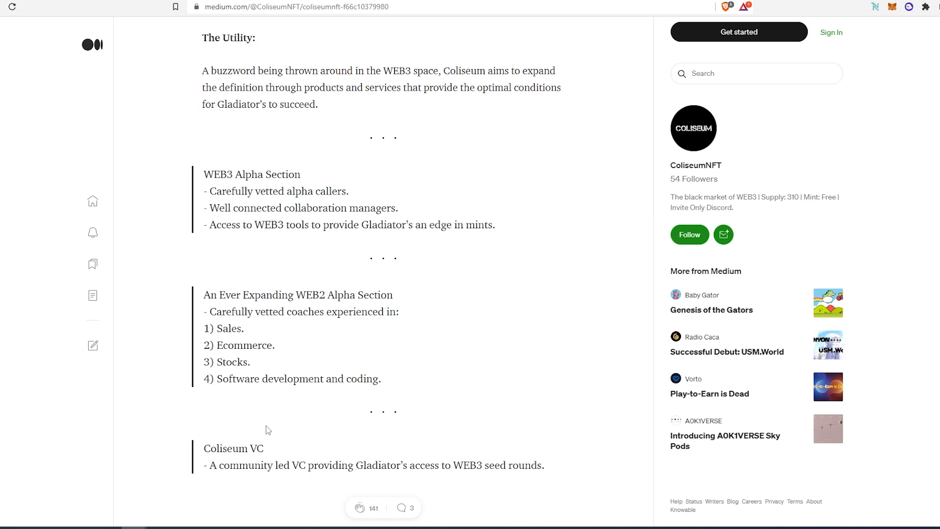
scroll(down, 3)
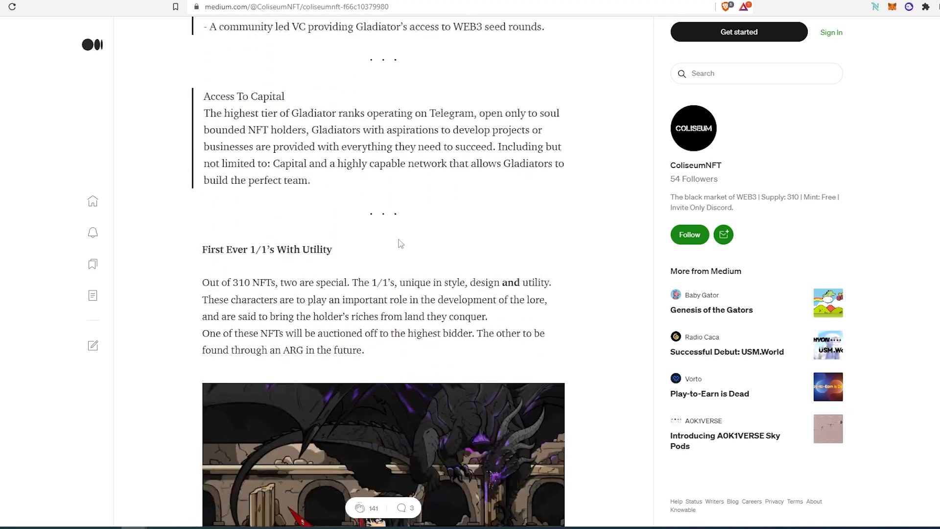
scroll(down, 3)
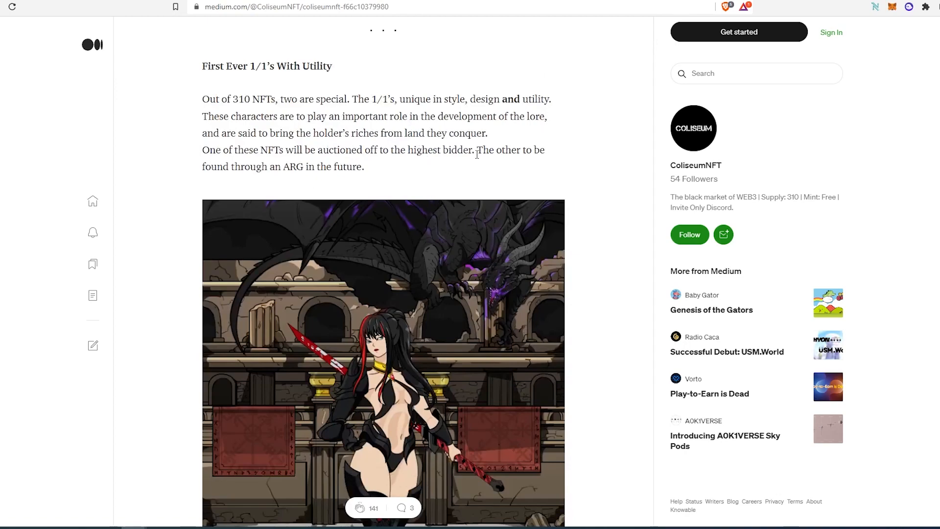
scroll(down, 3)
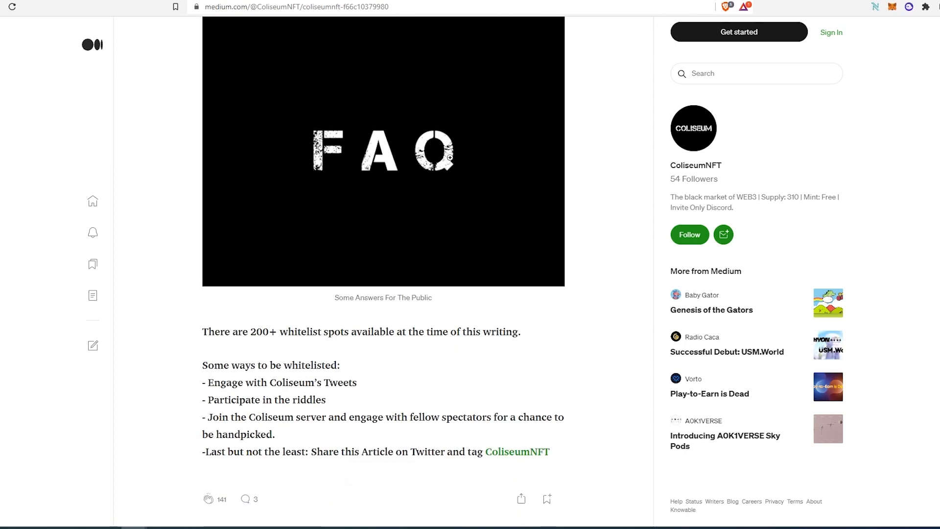
scroll(down, 3)
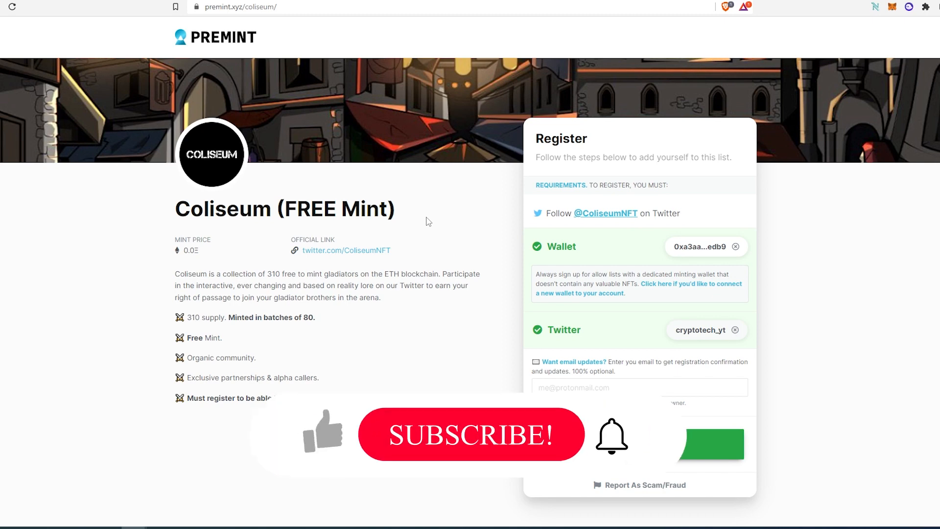
View the Coliseum Premint Register panel with the wallet and Twitter account connected.
click(471, 436)
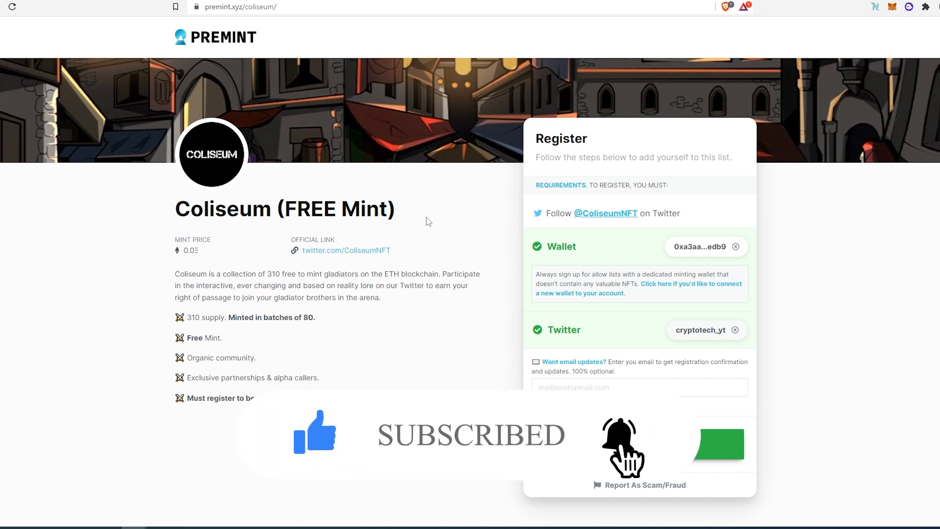